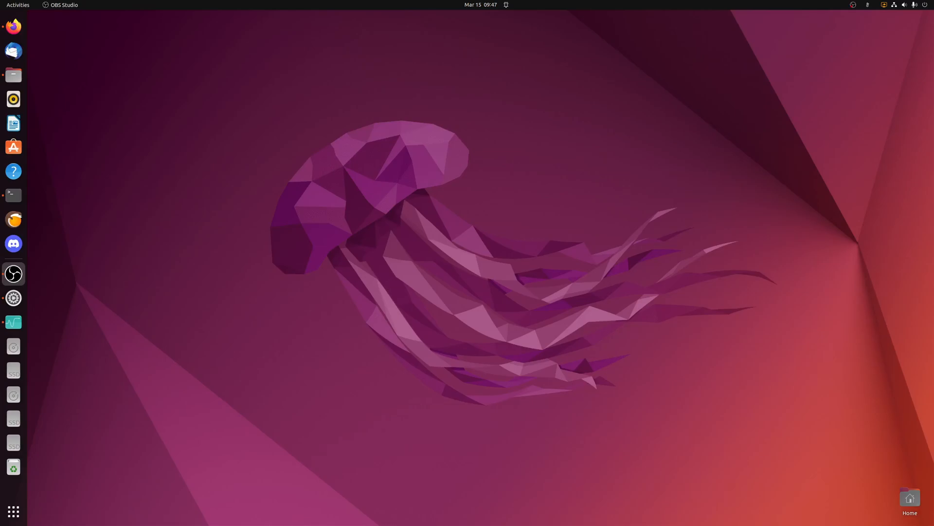
mouse_move(522, 347)
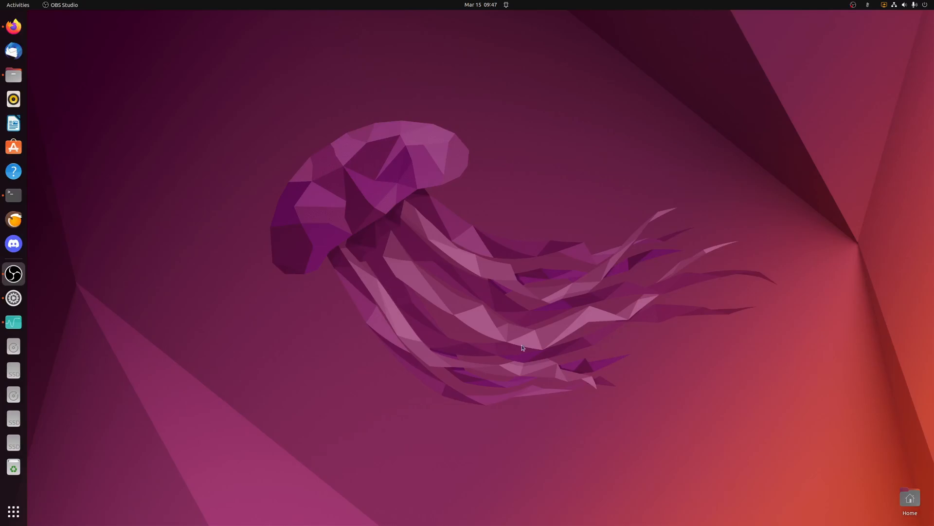
mouse_move(519, 346)
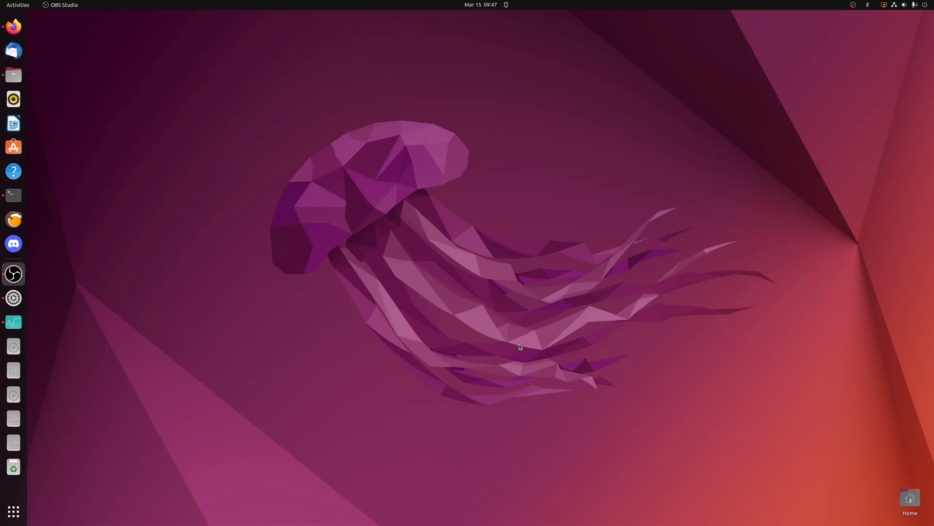
mouse_move(522, 333)
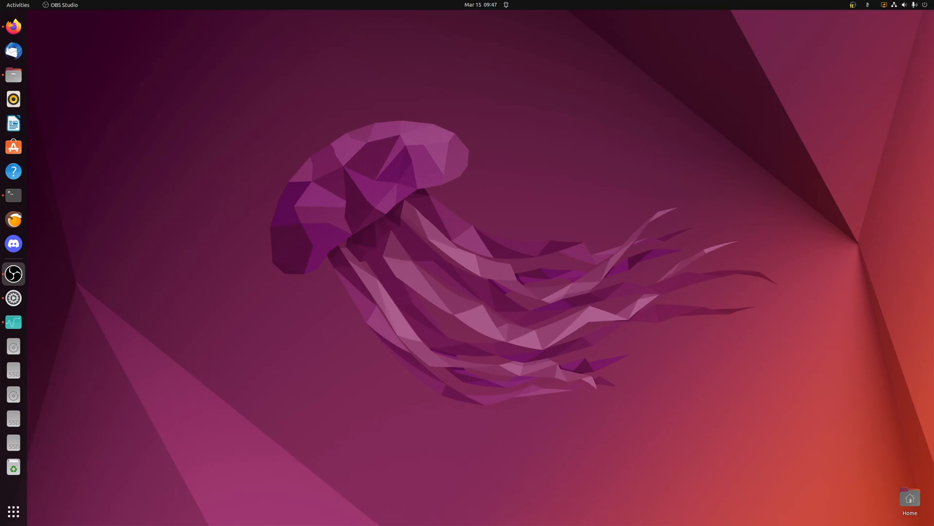
mouse_move(588, 315)
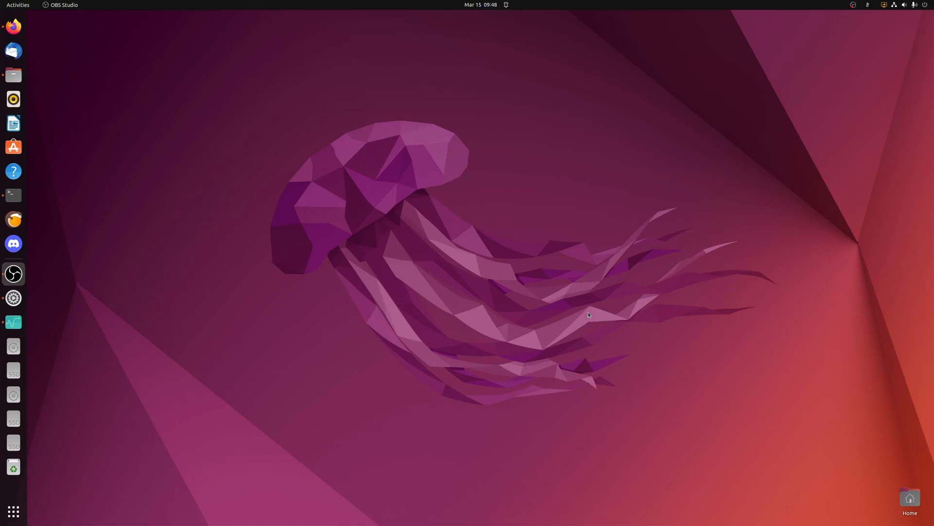
mouse_move(583, 306)
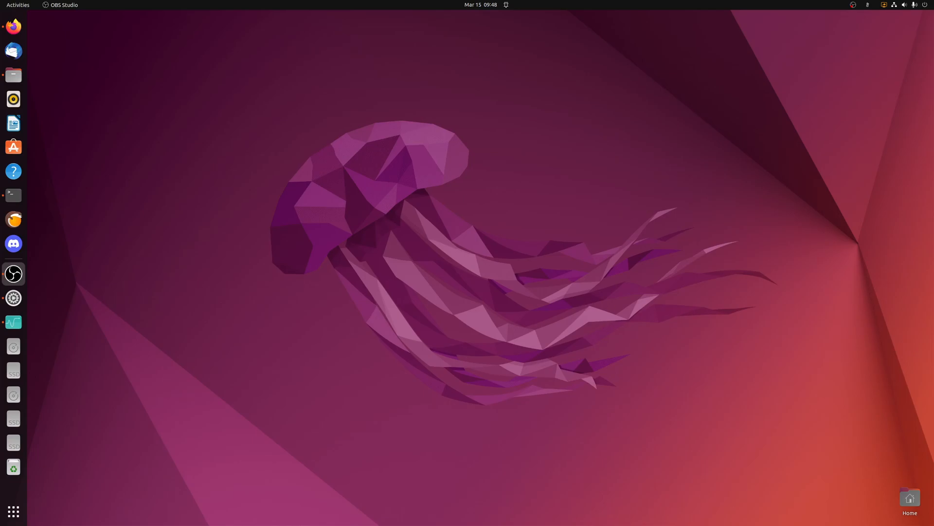
mouse_move(463, 317)
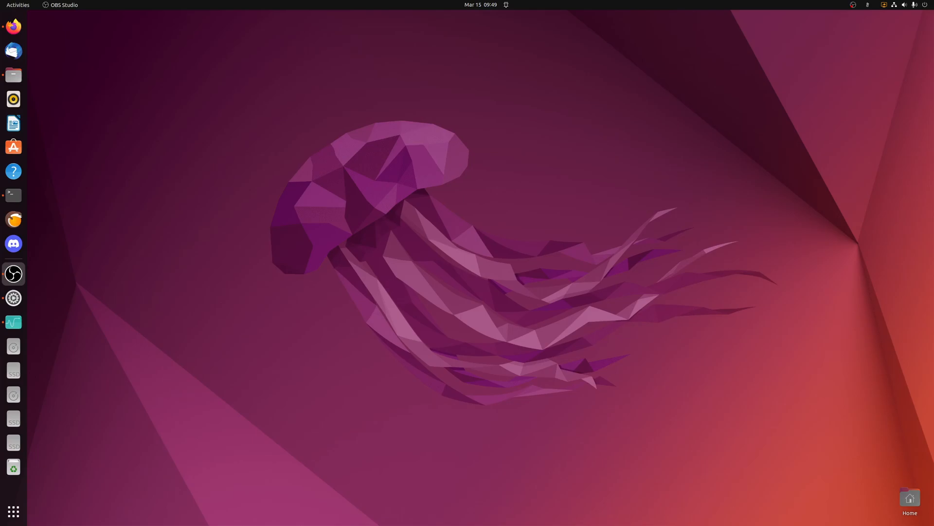
mouse_move(400, 418)
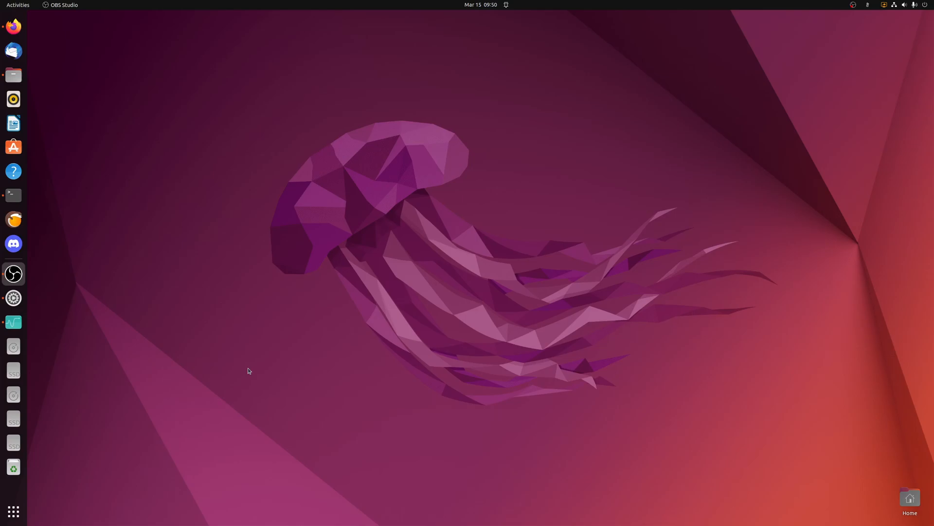
mouse_move(132, 286)
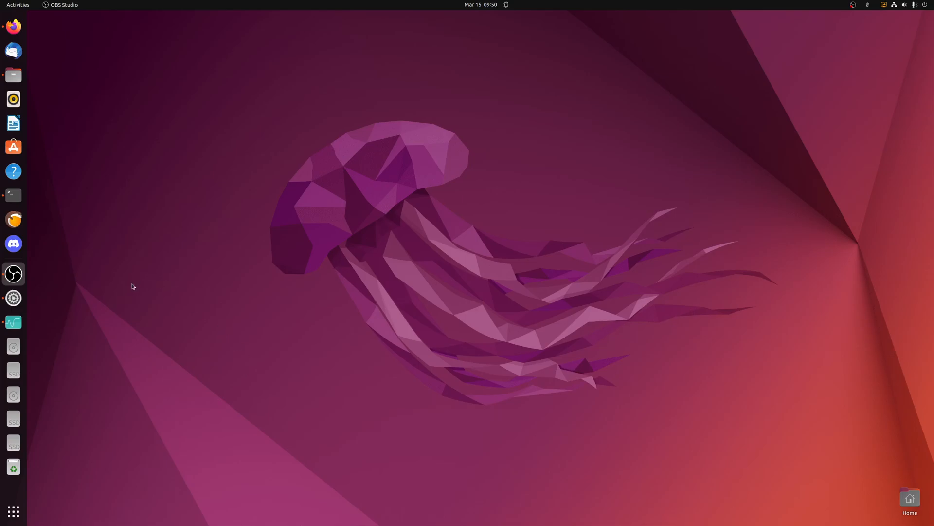
- Review the system details in Settings, then dismiss them
left_click(13, 298)
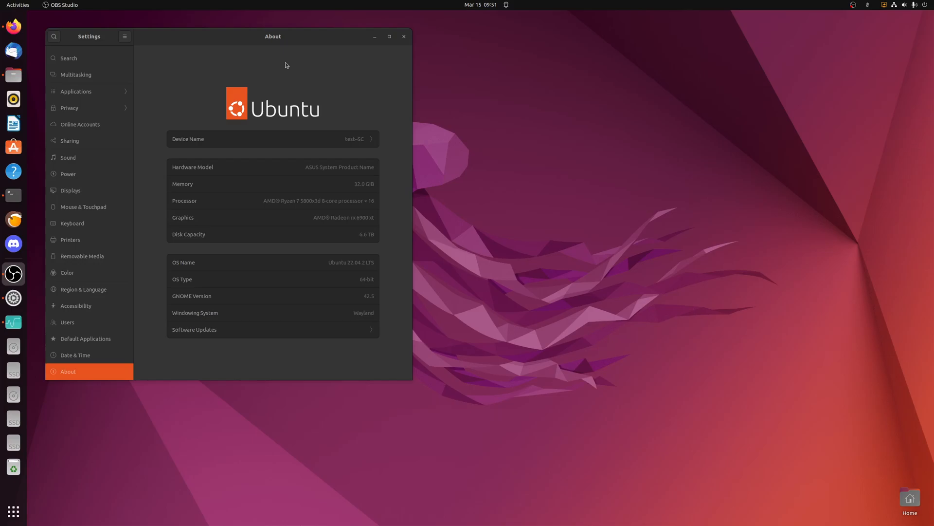
mouse_move(368, 40)
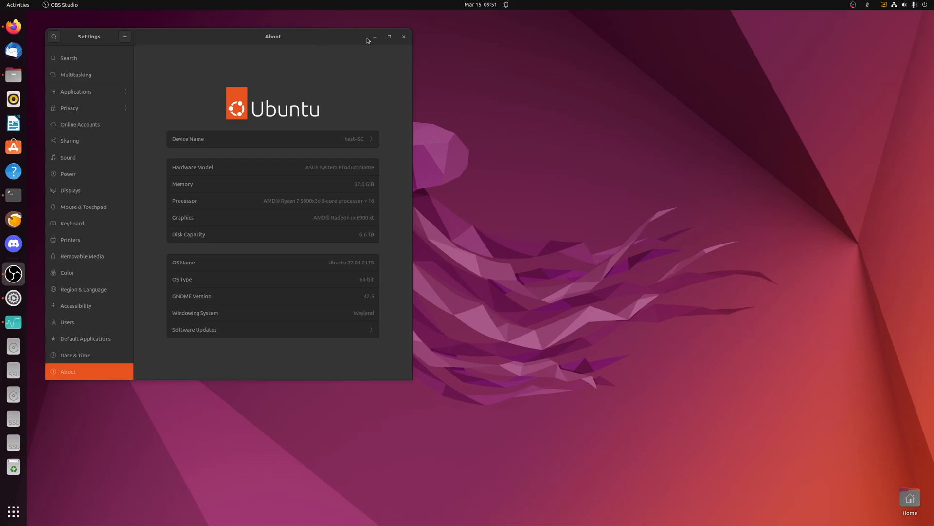
mouse_move(374, 40)
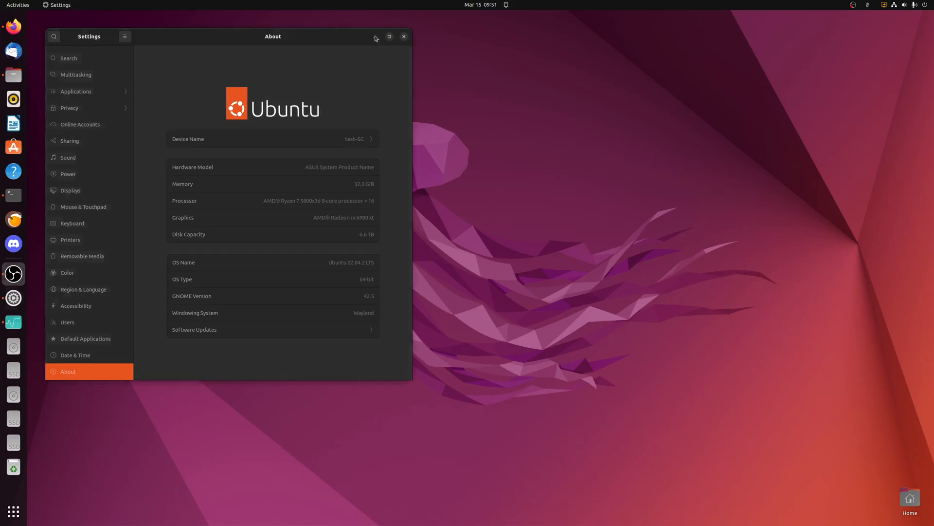
left_click(403, 36)
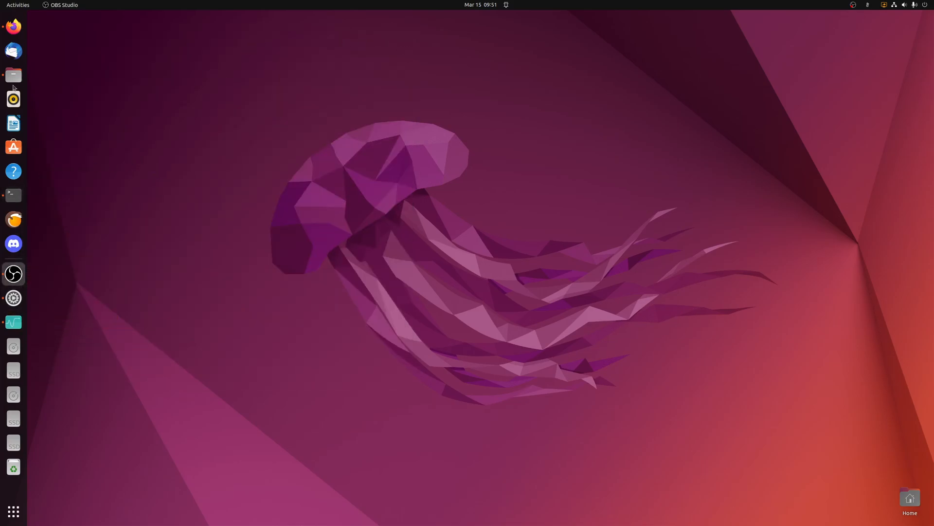
- Browse through the login screen photos in the image viewer, then close it
left_click(13, 75)
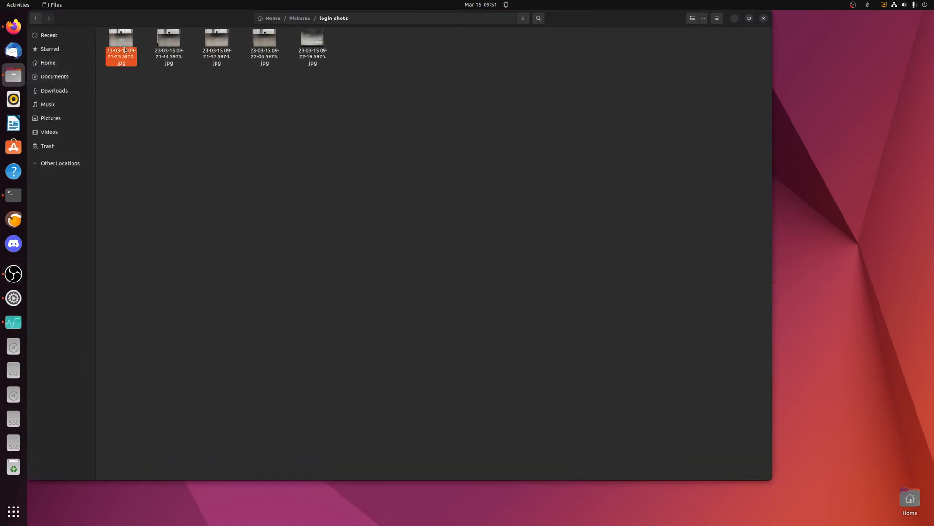
double_click(121, 39)
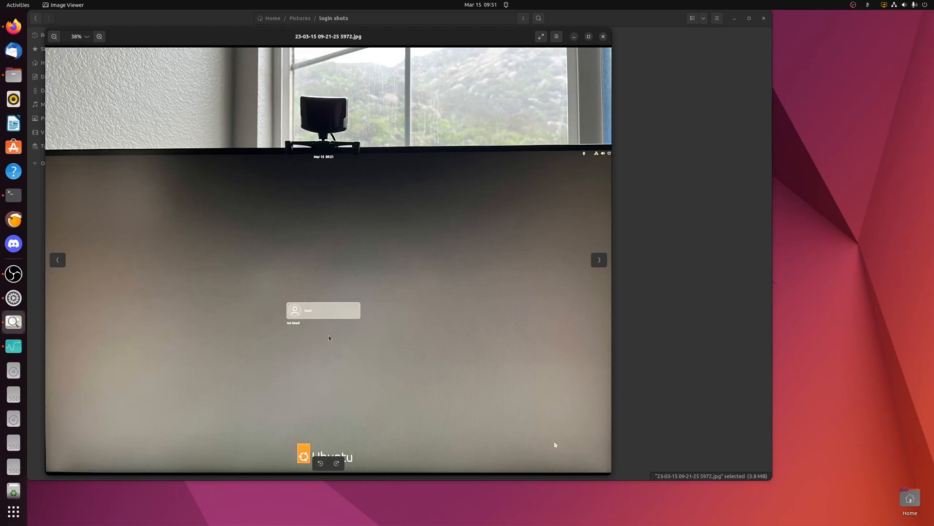
mouse_move(323, 312)
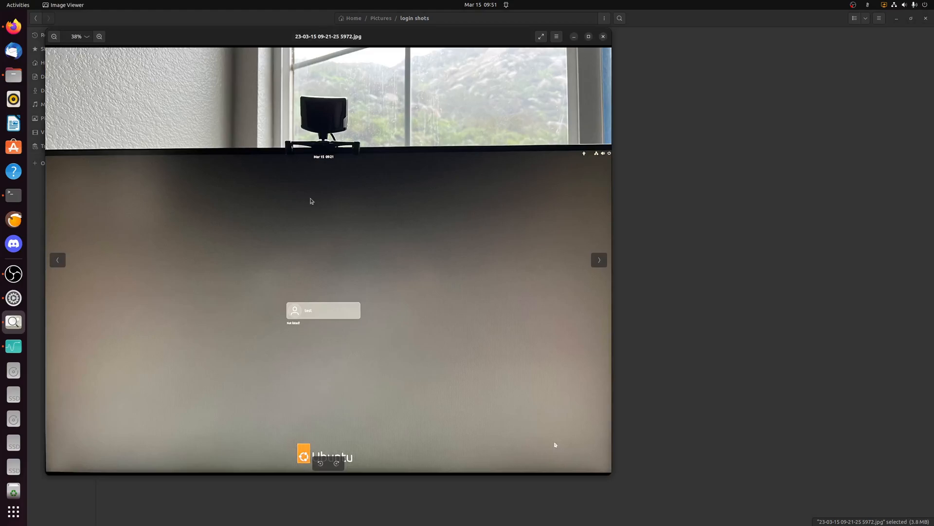
mouse_move(600, 468)
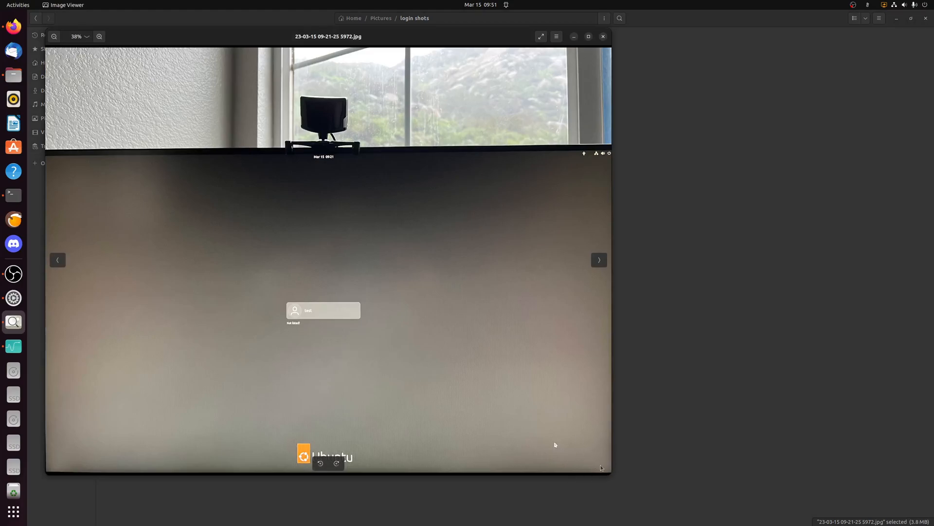
mouse_move(590, 465)
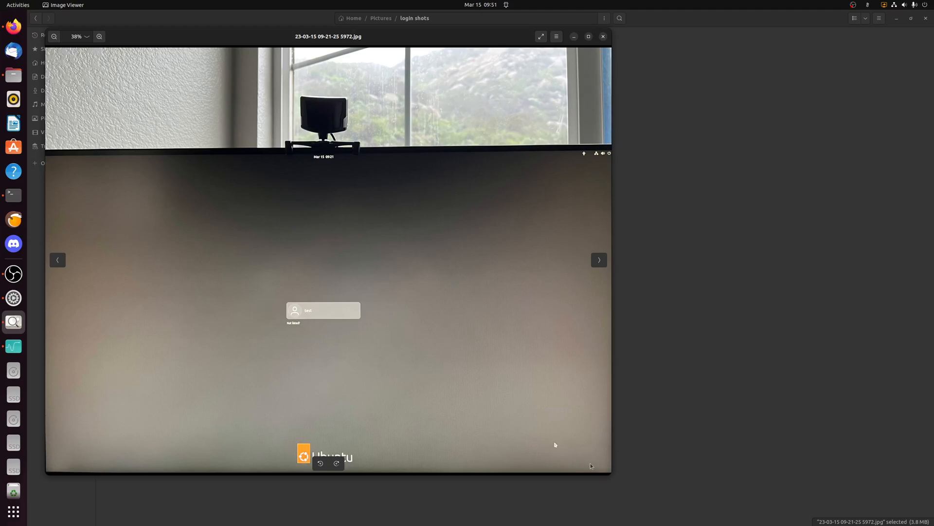
mouse_move(318, 314)
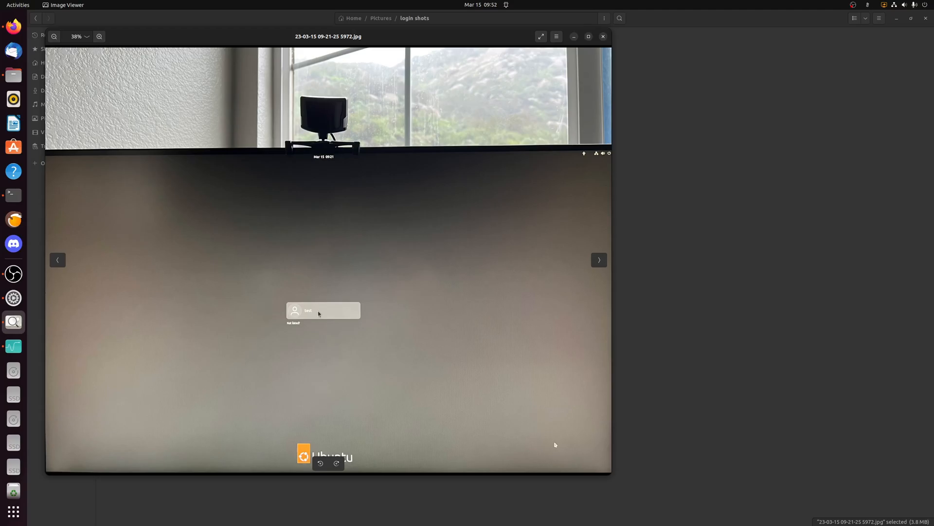
left_click(598, 260)
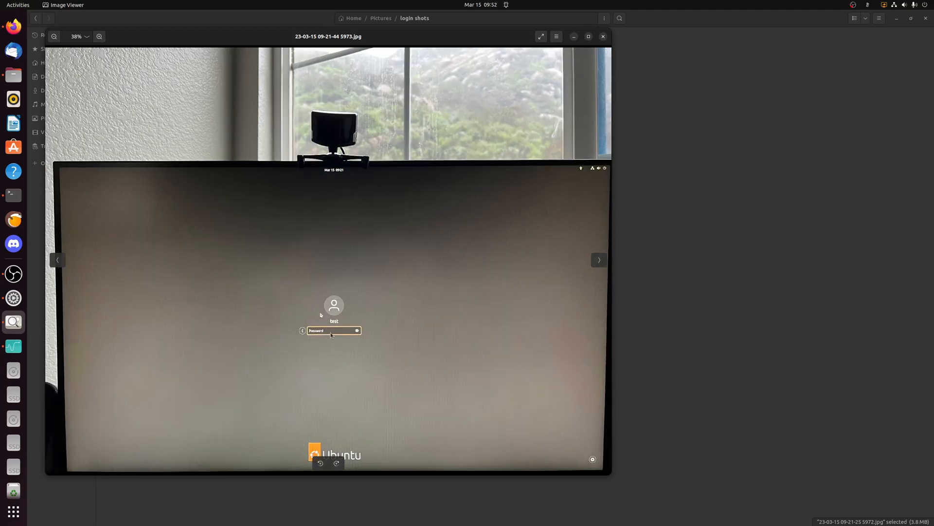
mouse_move(527, 429)
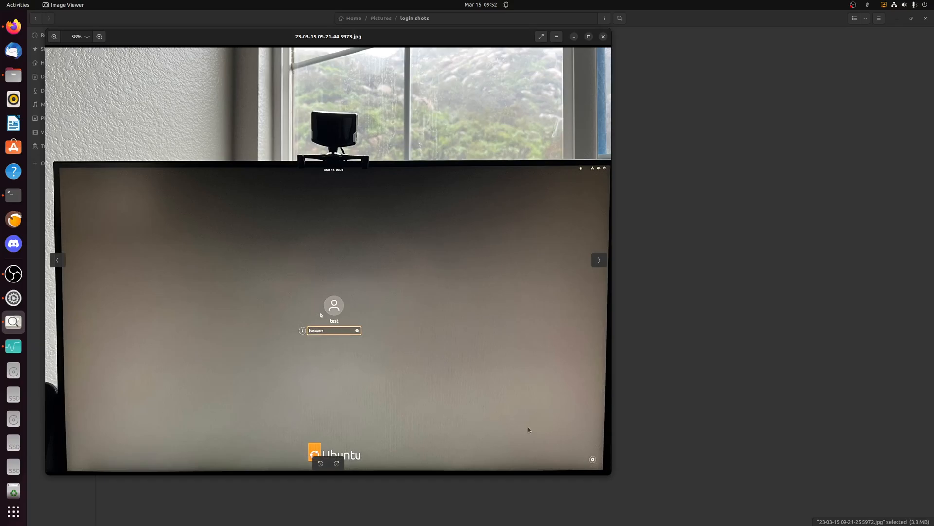
mouse_move(595, 452)
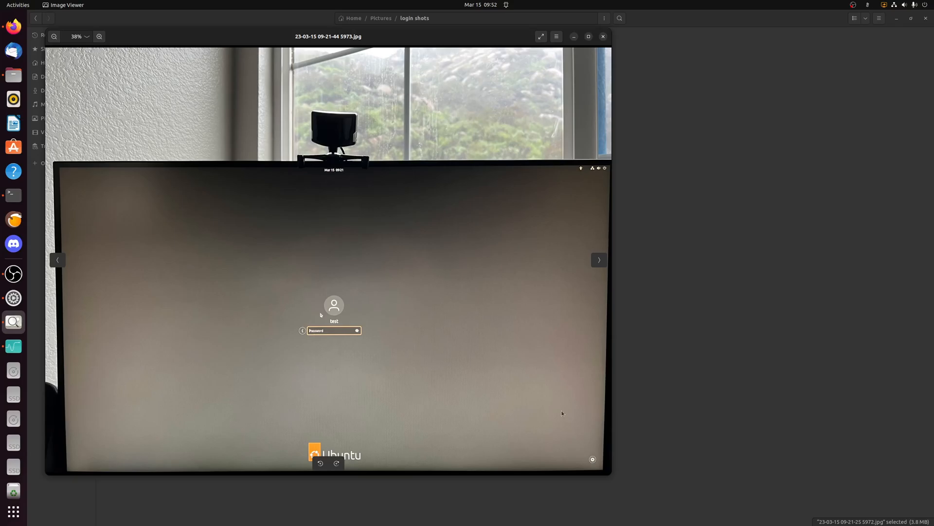
mouse_move(386, 355)
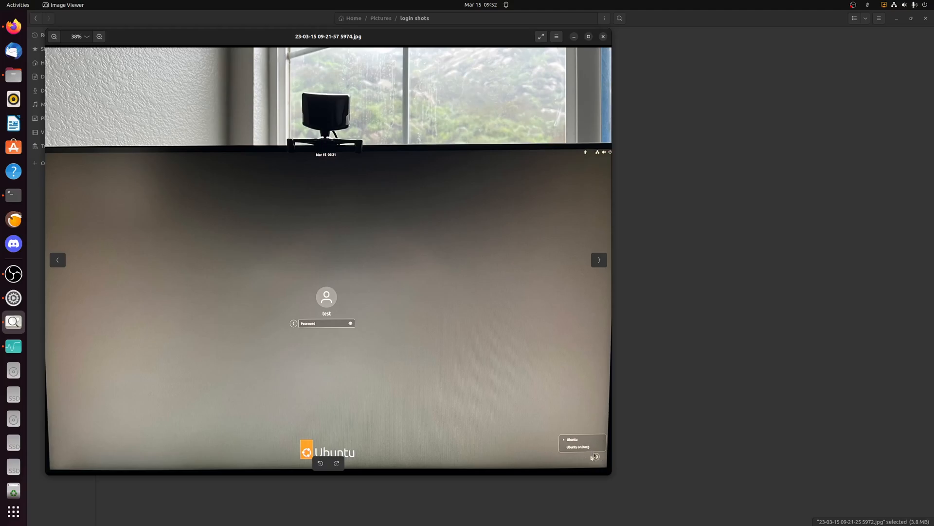
left_click(599, 259)
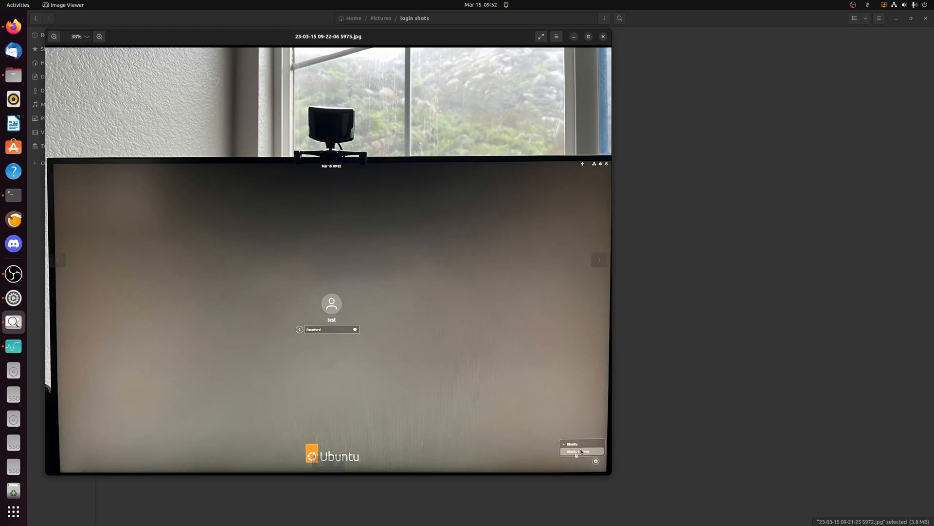
left_click(598, 260)
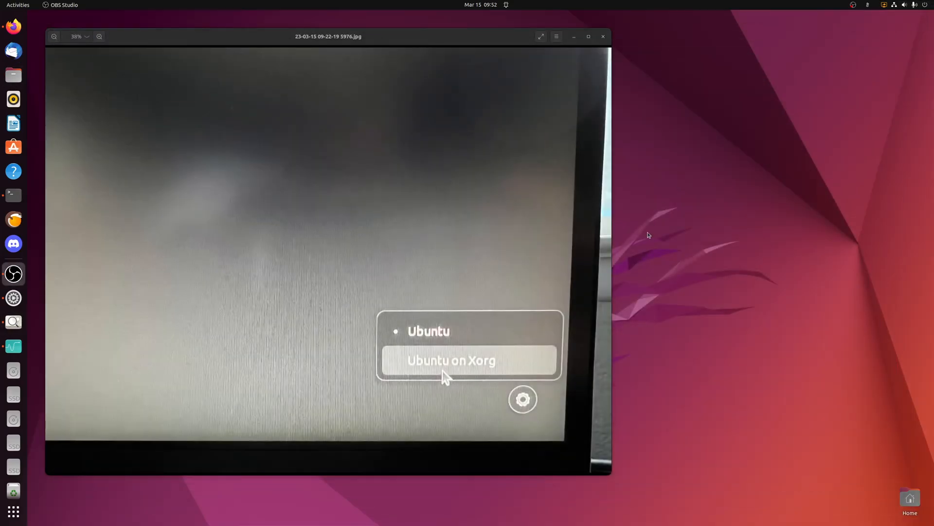
left_click(603, 36)
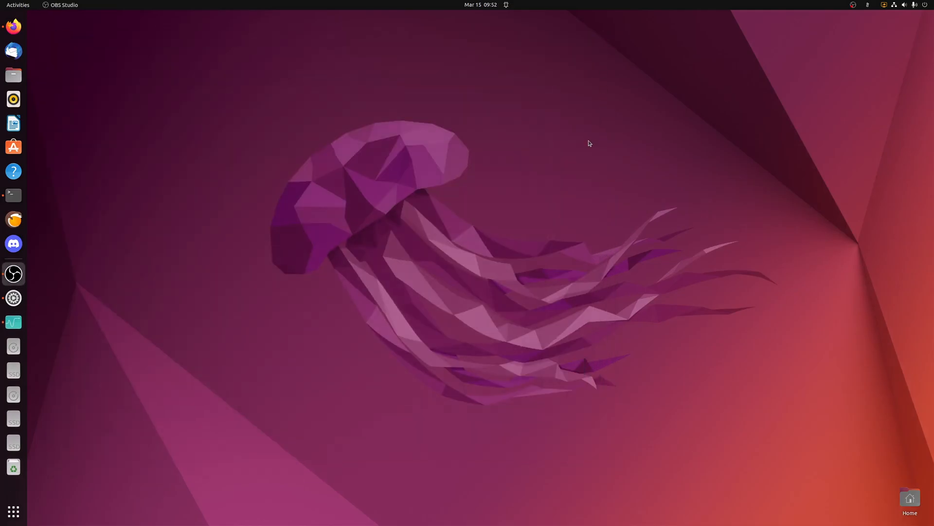
mouse_move(13, 347)
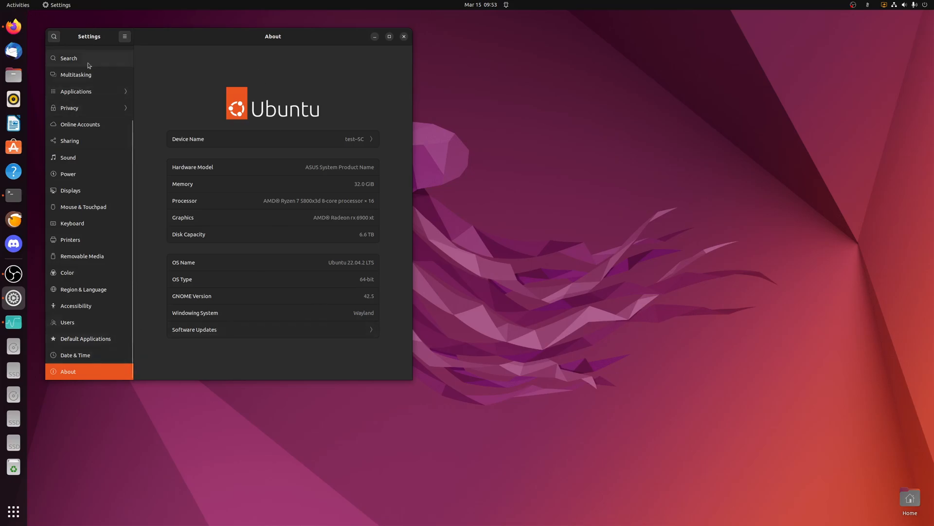
mouse_move(357, 322)
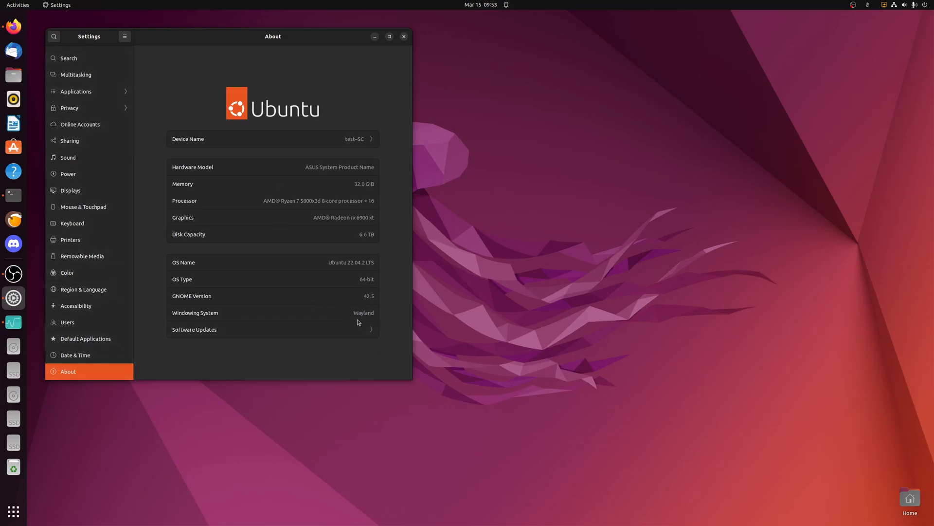
mouse_move(366, 322)
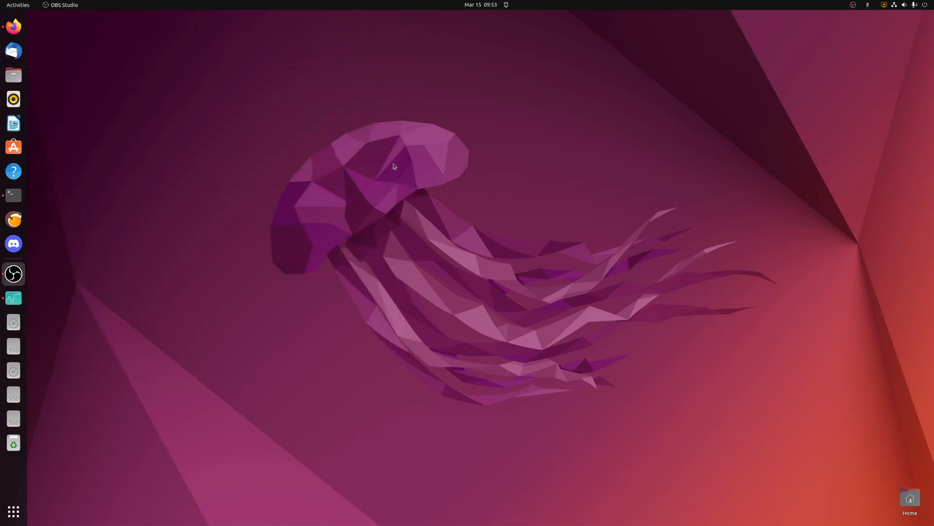
mouse_move(392, 167)
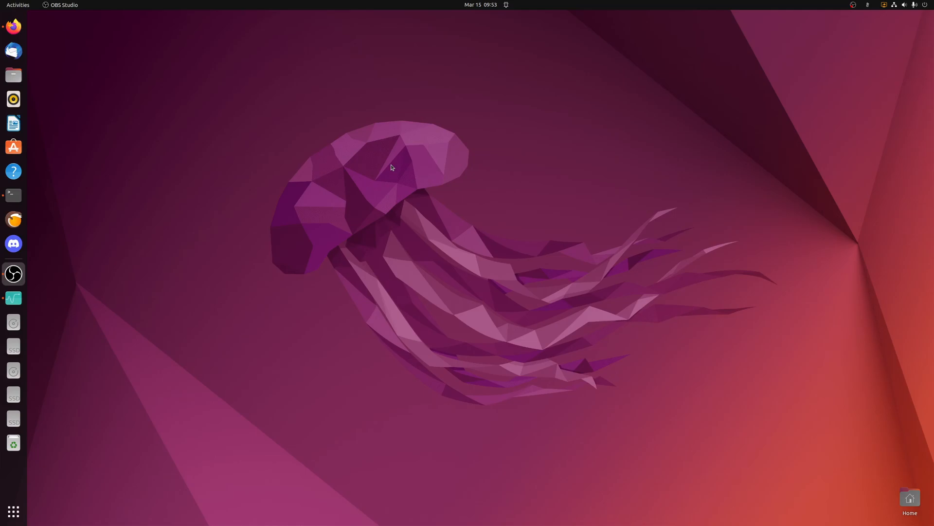
- Reach Display Settings from the desktop and close it without changes
right_click(391, 167)
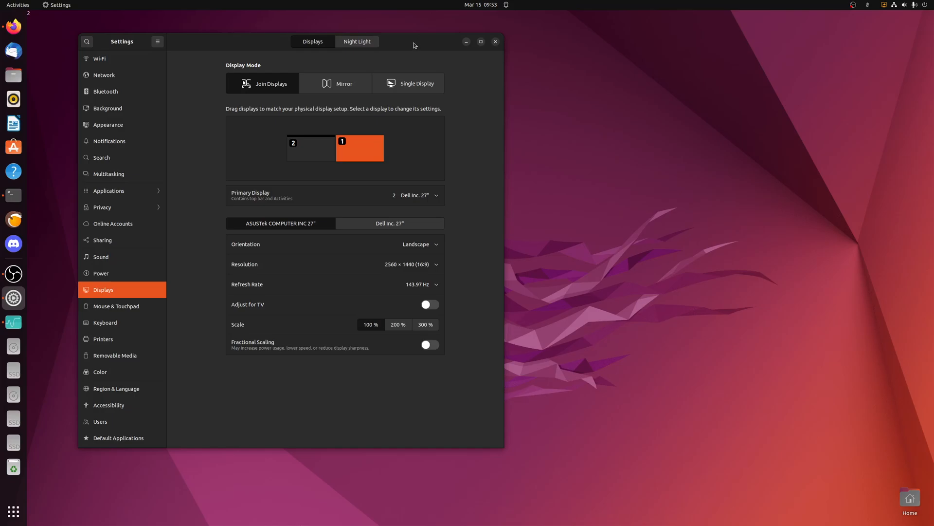
mouse_move(447, 92)
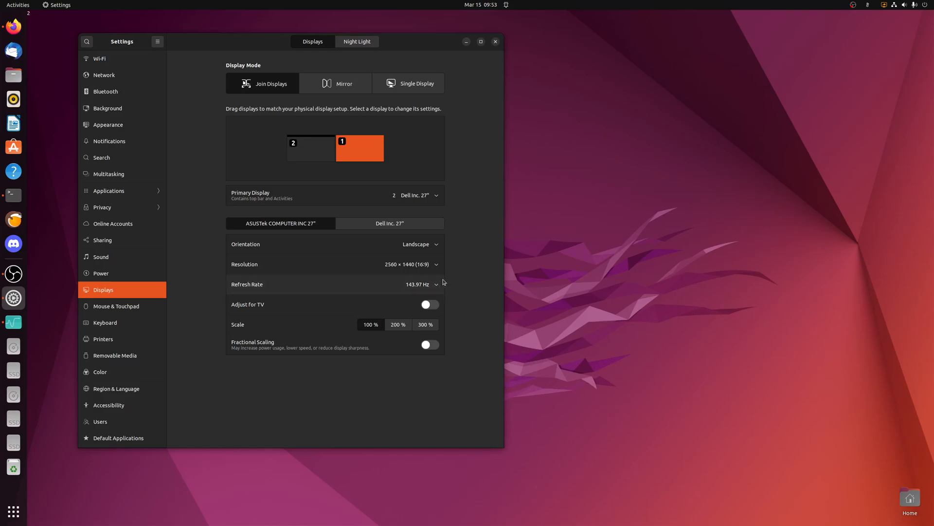
mouse_move(433, 286)
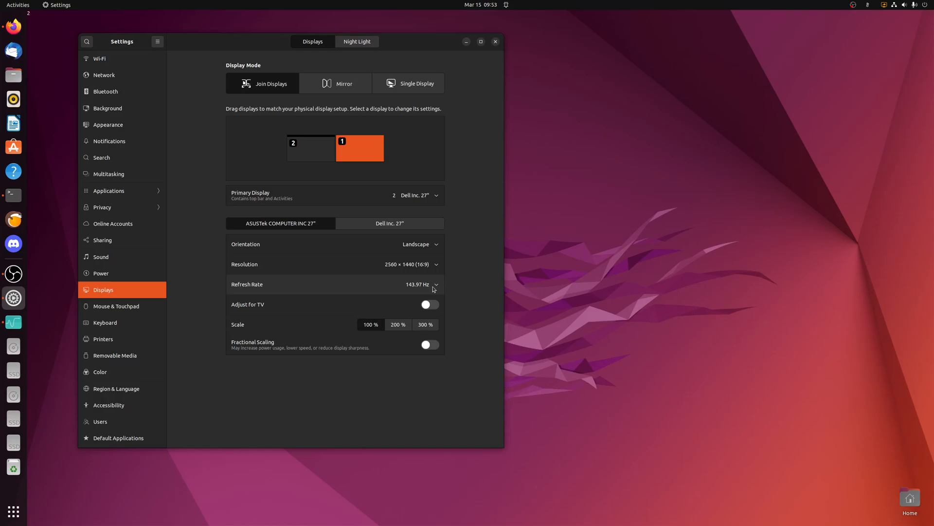
mouse_move(442, 284)
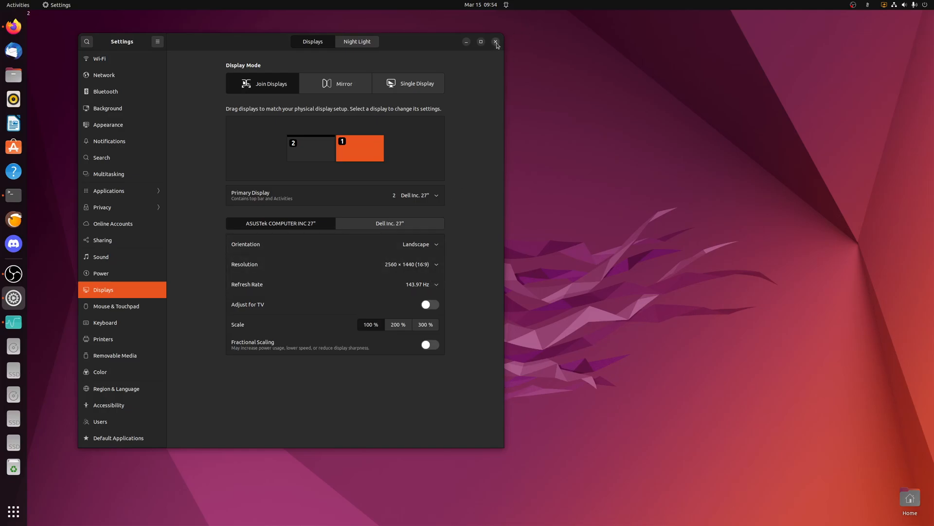
mouse_move(495, 45)
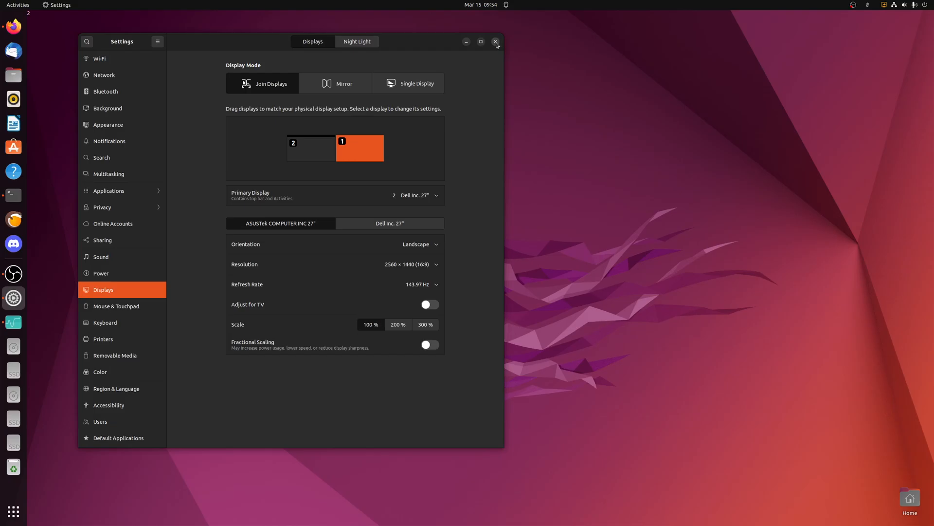
left_click(495, 41)
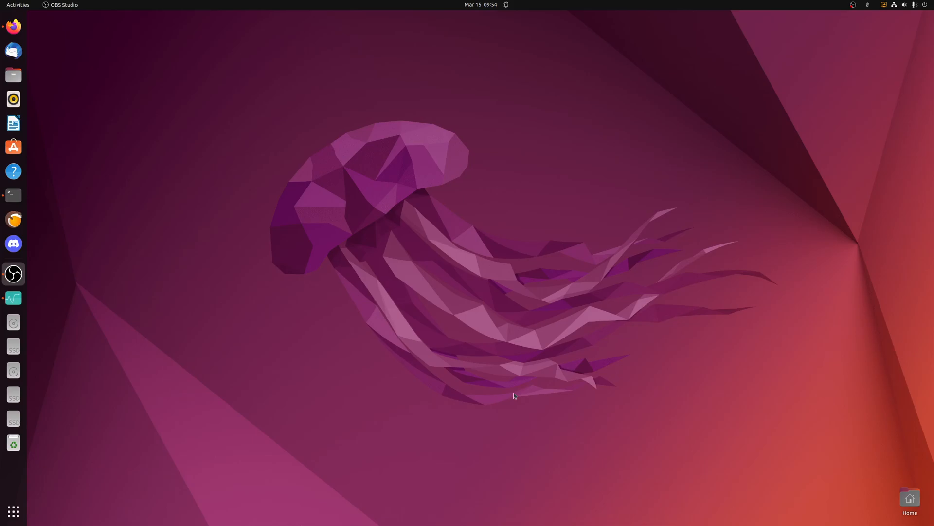
mouse_move(508, 395)
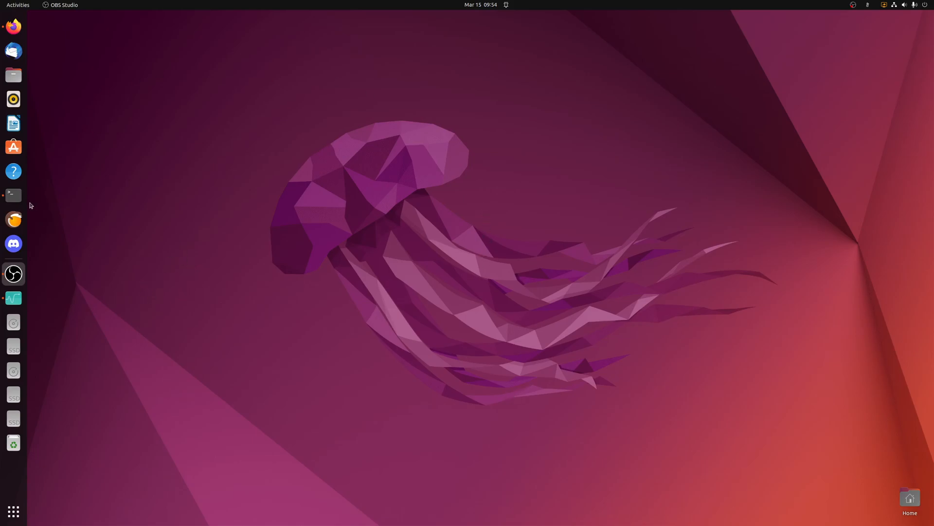
- Run sudo nano /etc/X11/xorg.conf.d/20-radeon.conf in a fresh terminal
left_click(12, 194)
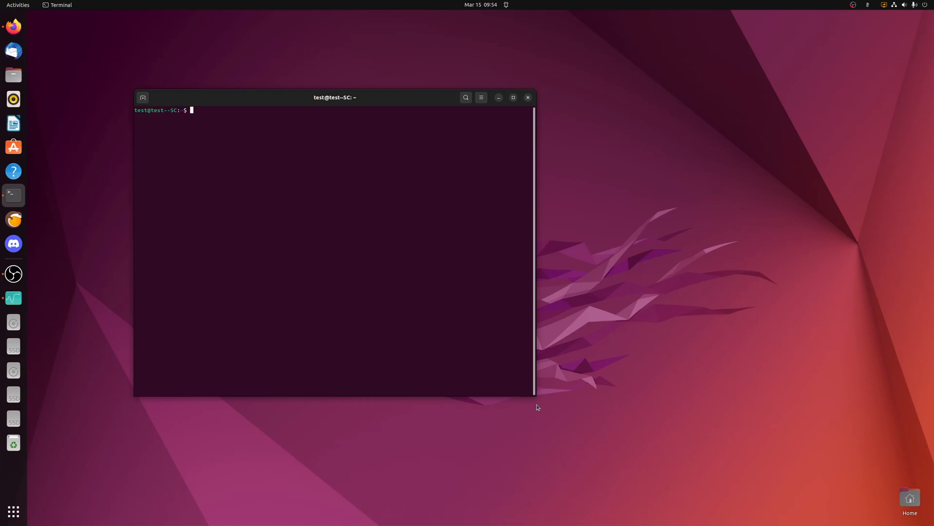
type("clear")
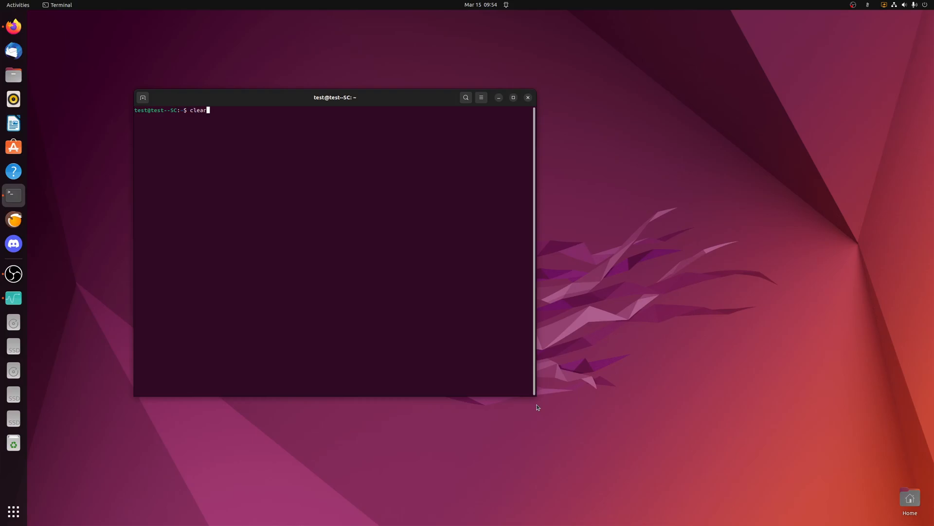
type("sudo nano /etc/X11/xorg.conf.d/20-radeon.conf")
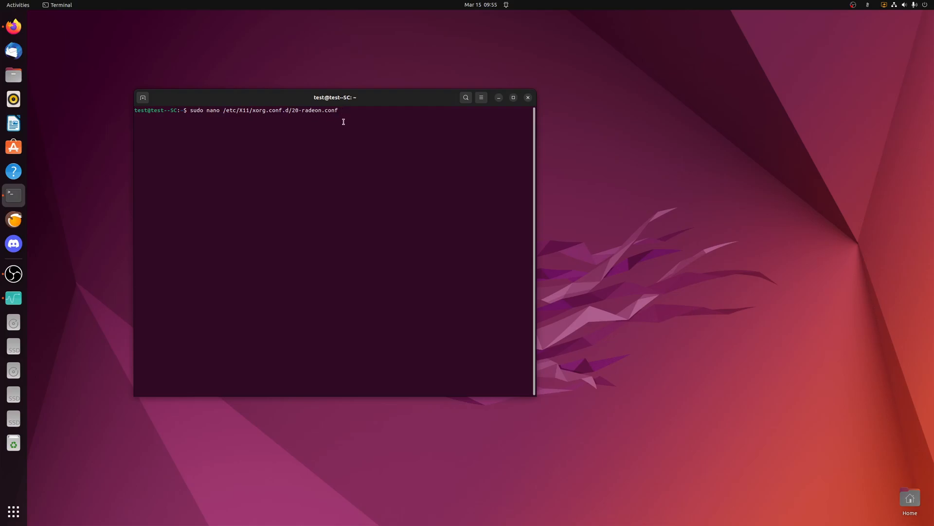
key("Return")
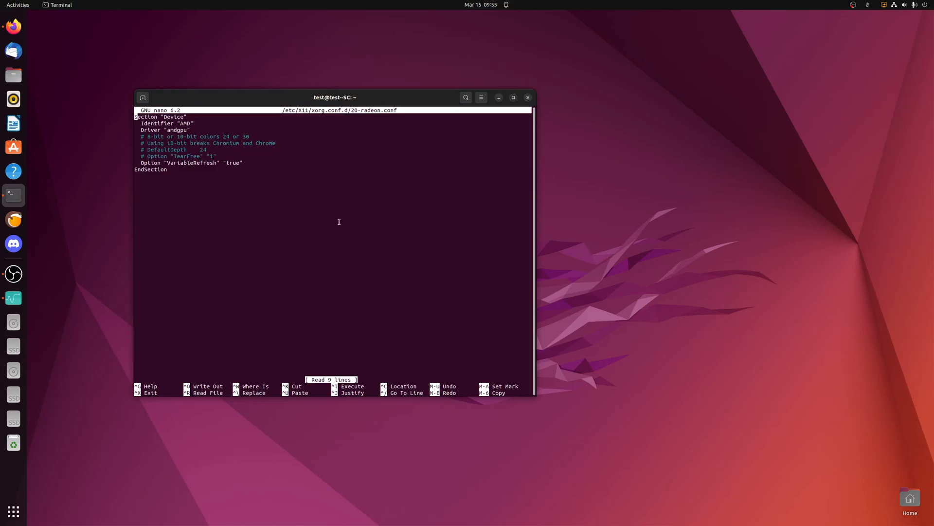
mouse_move(191, 232)
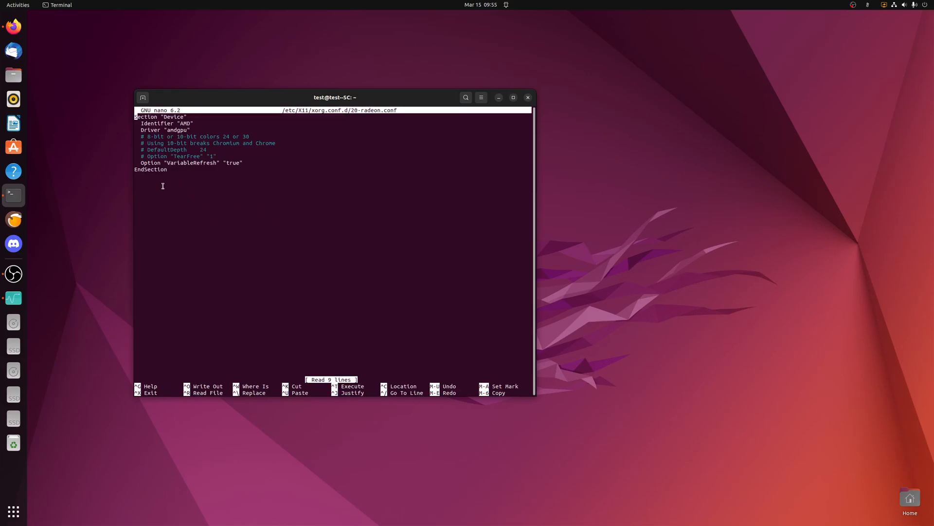
mouse_move(224, 232)
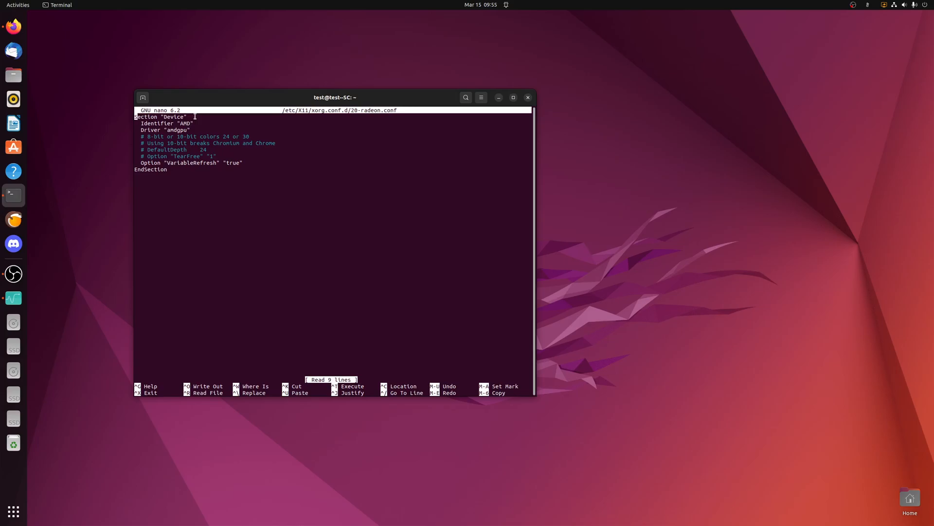
mouse_move(102, 140)
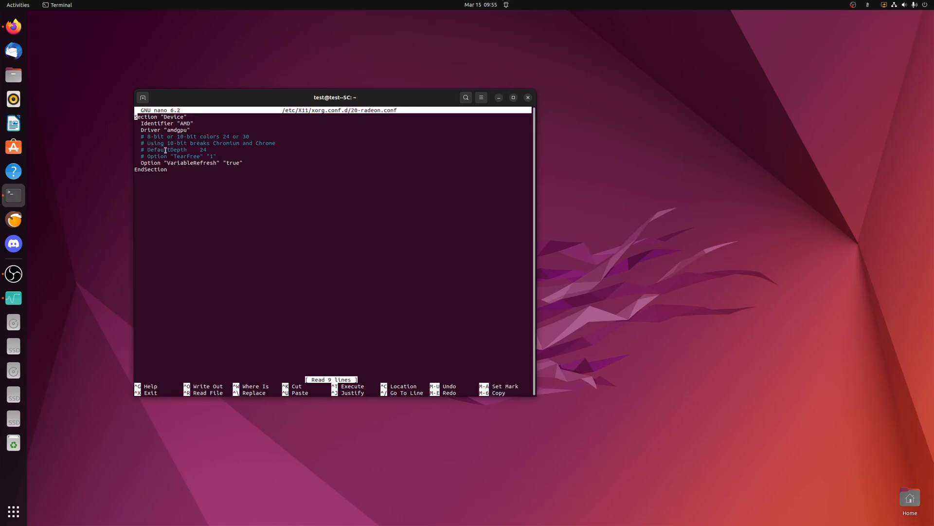
mouse_move(234, 193)
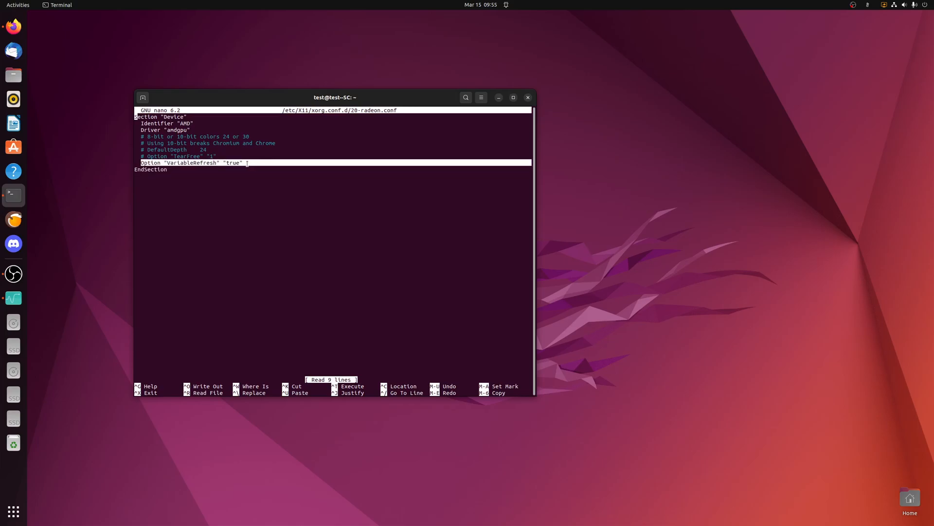
mouse_move(226, 203)
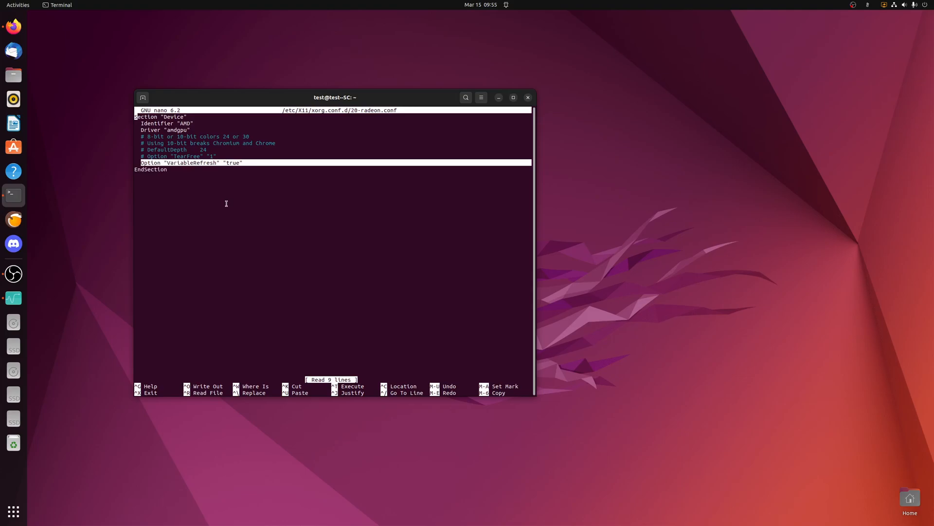
mouse_move(222, 205)
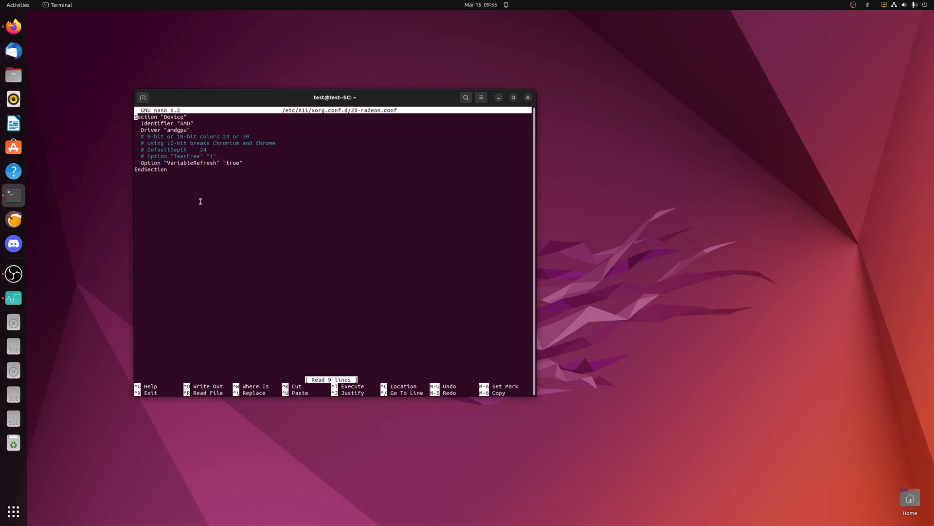
mouse_move(200, 194)
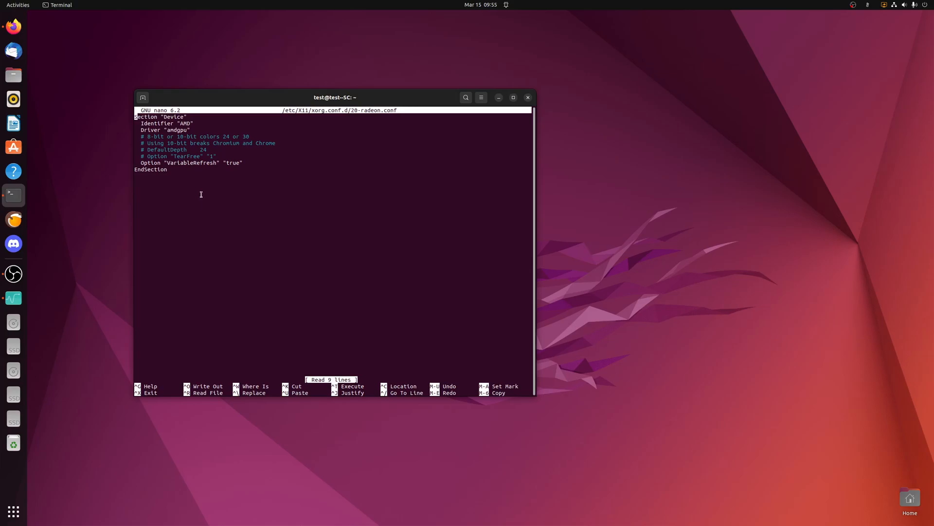
- Leave nano after confirming Option "VariableRefresh" "true" in the Device section
key("ctrl+x")
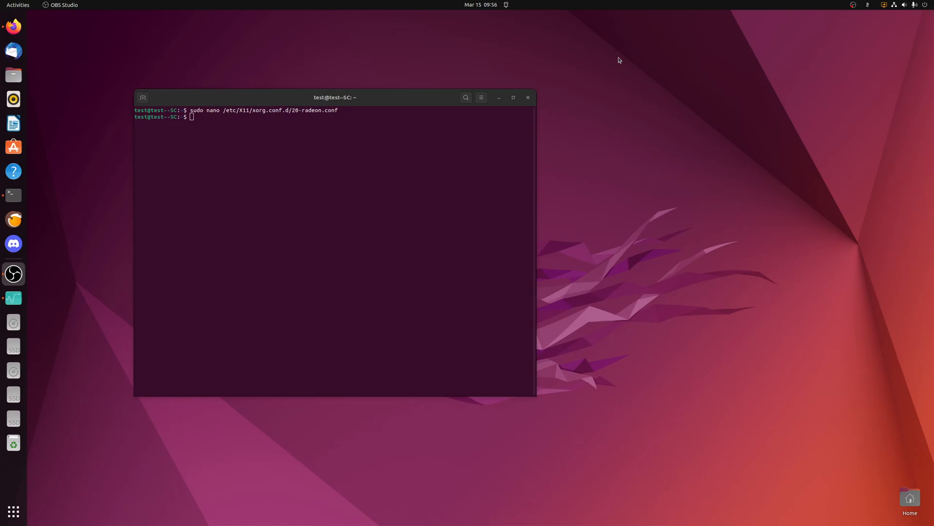
mouse_move(622, 60)
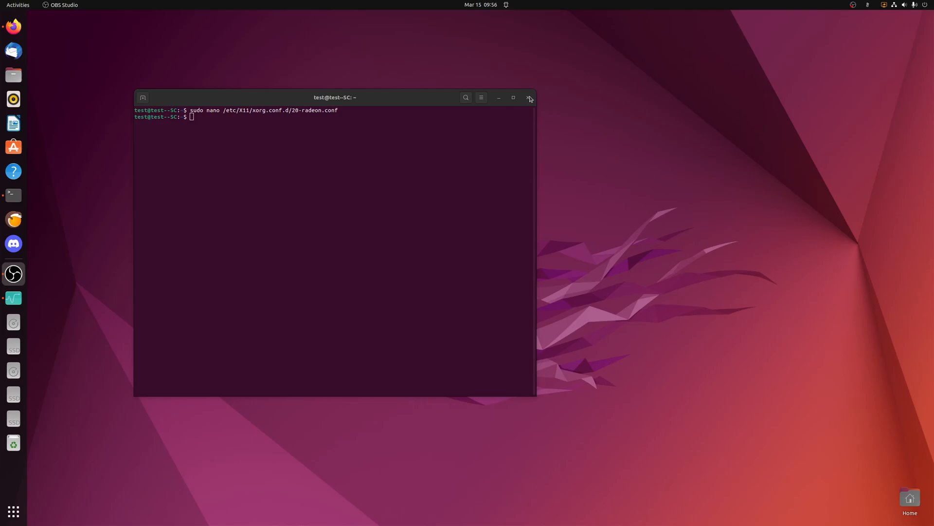
- Close the terminal window, returning to the empty desktop
left_click(530, 97)
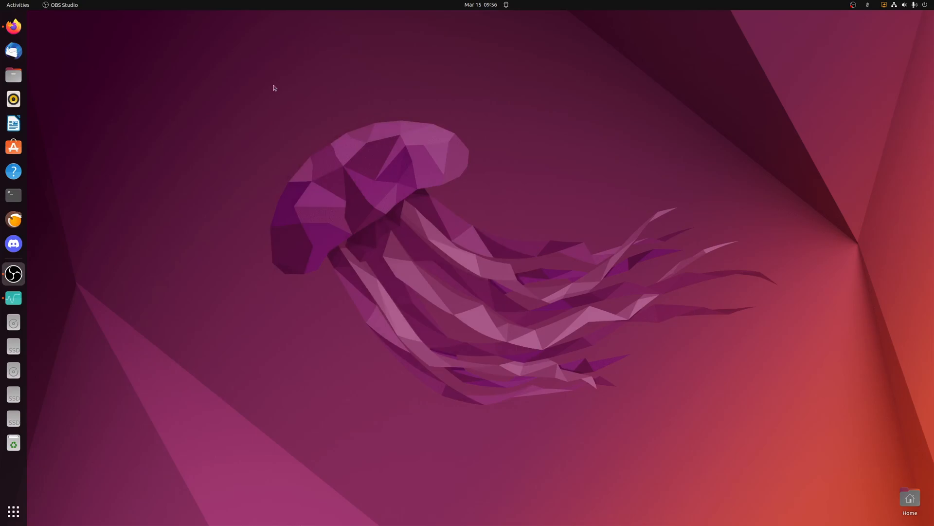
mouse_move(13, 26)
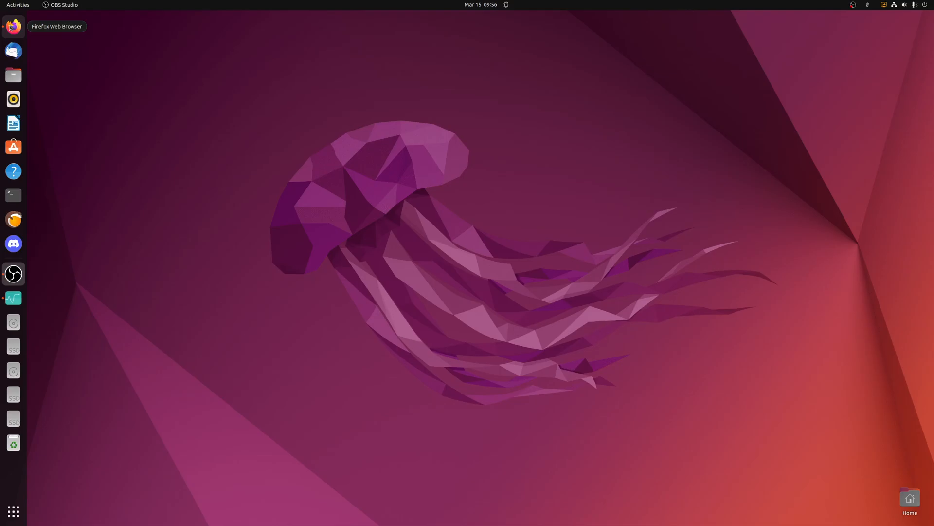
- Launch Firefox, landing on AMD's FreeSync settings page
left_click(13, 26)
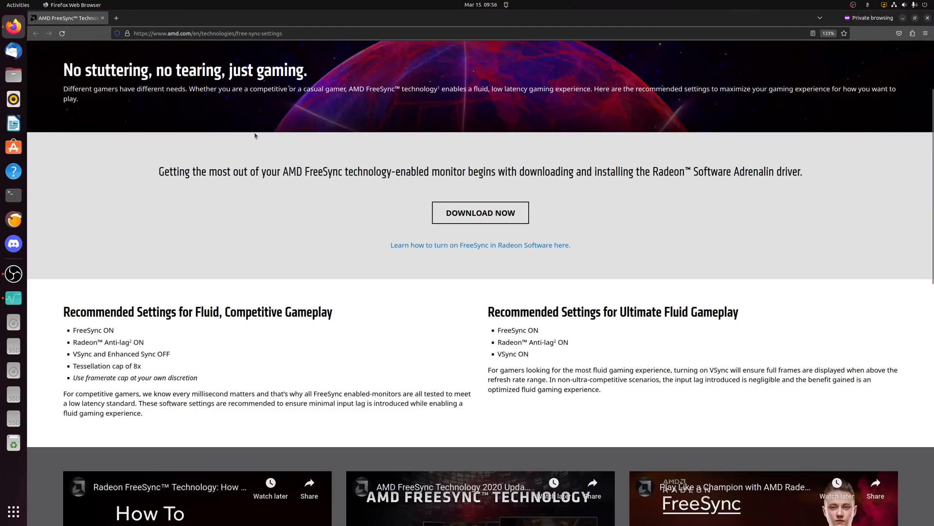
mouse_move(275, 138)
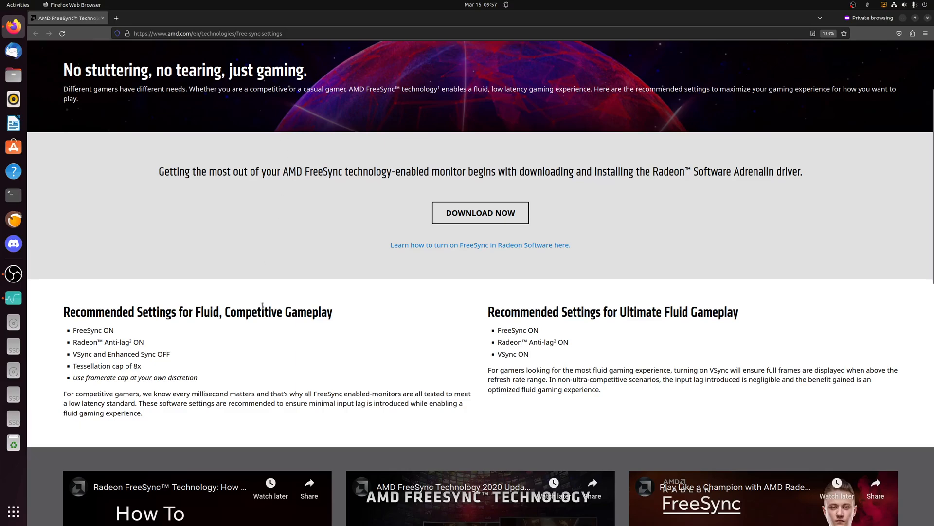
mouse_move(203, 334)
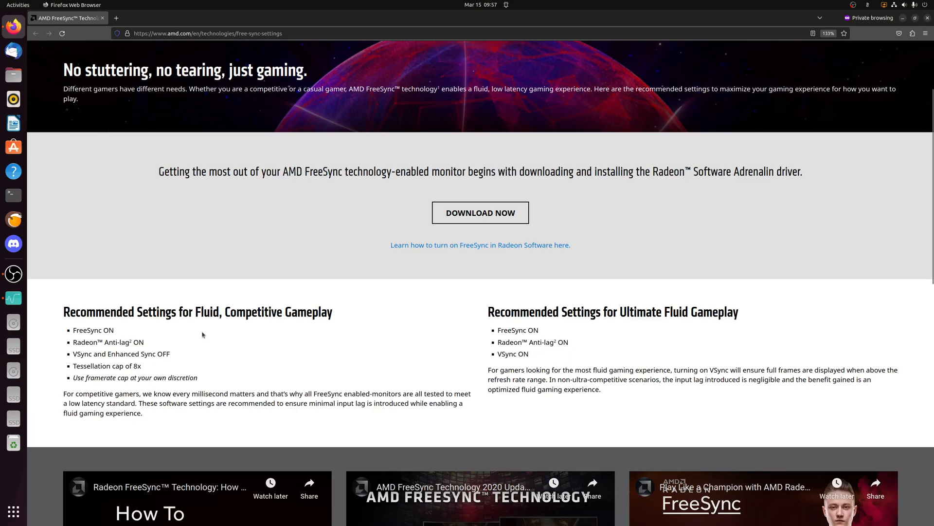
mouse_move(221, 333)
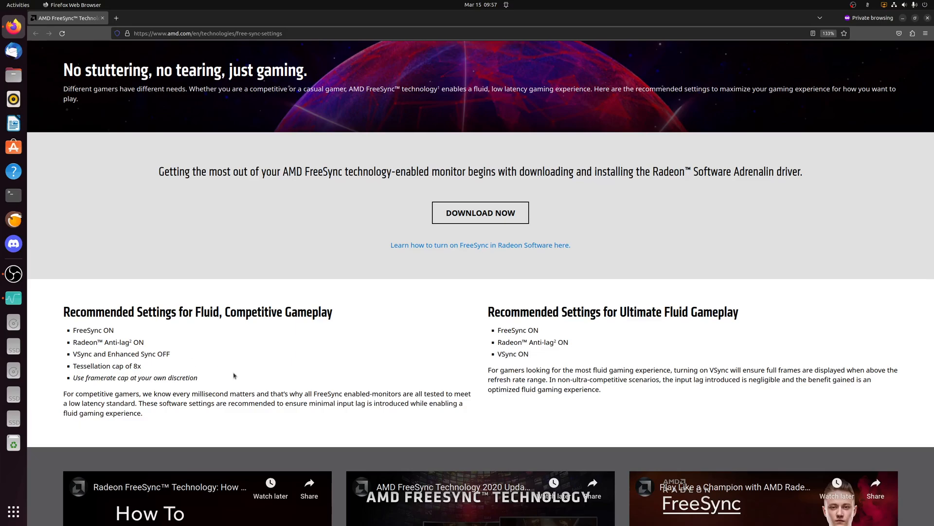
mouse_move(419, 336)
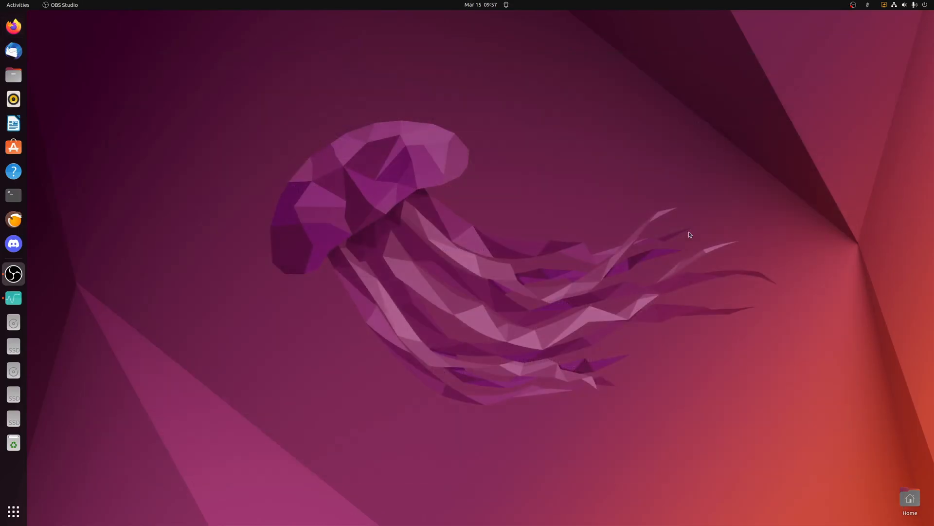
mouse_move(500, 229)
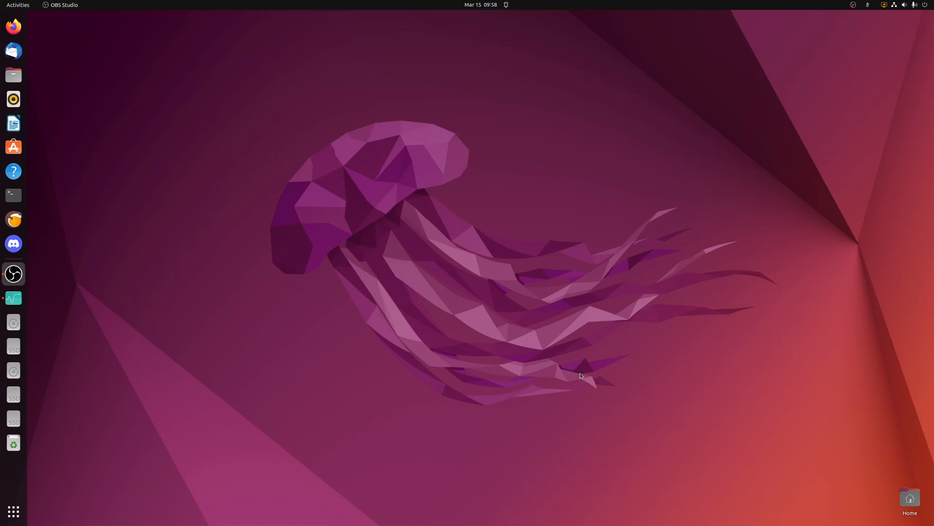
mouse_move(577, 374)
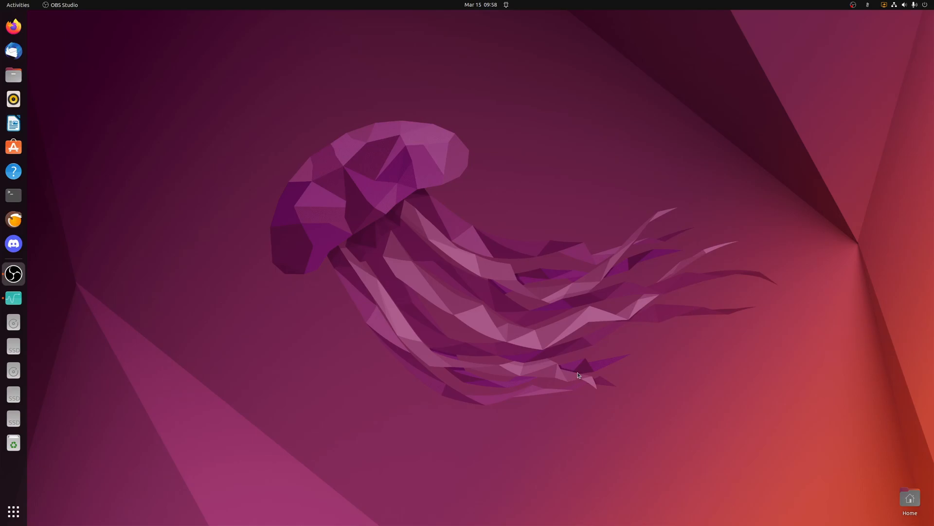
mouse_move(580, 371)
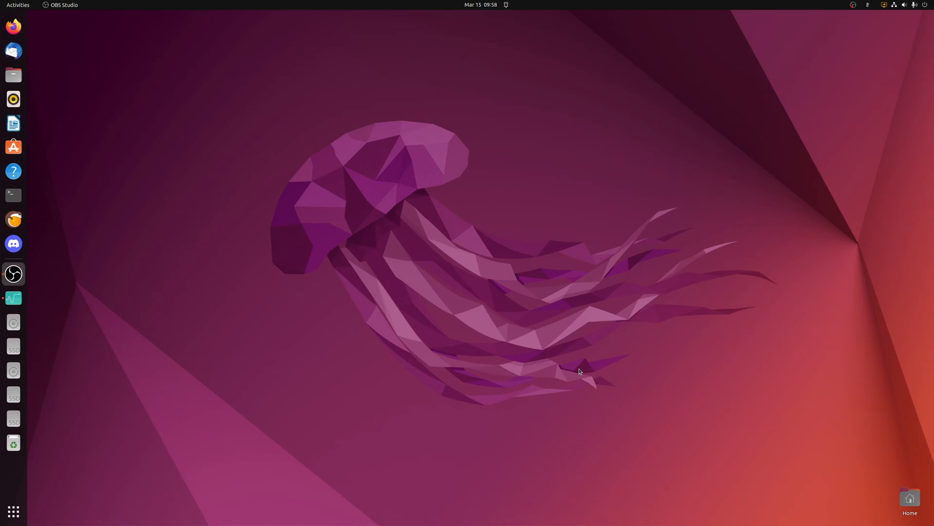
mouse_move(630, 299)
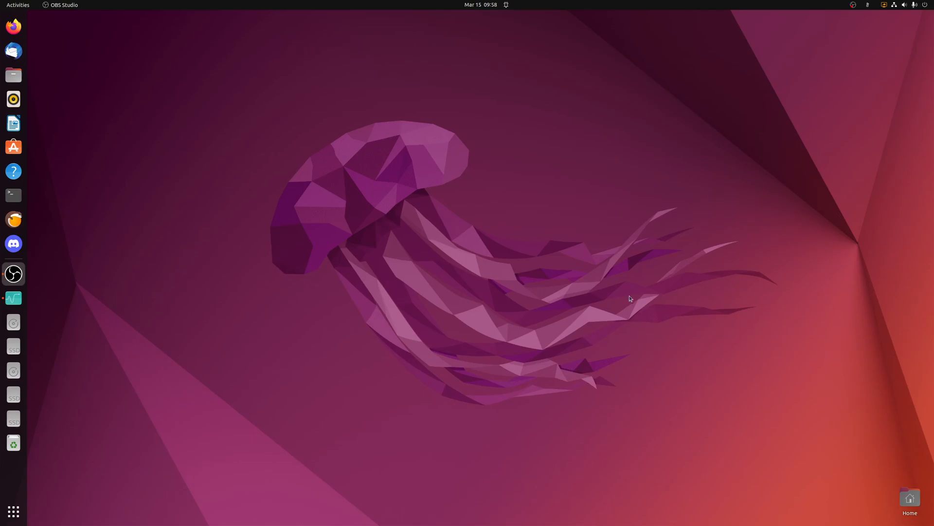